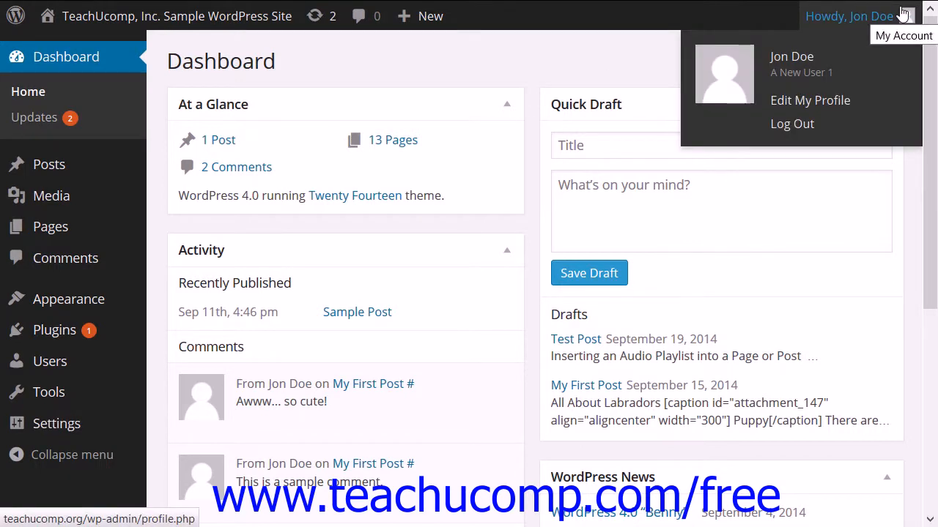
pyautogui.moveTo(711, 70)
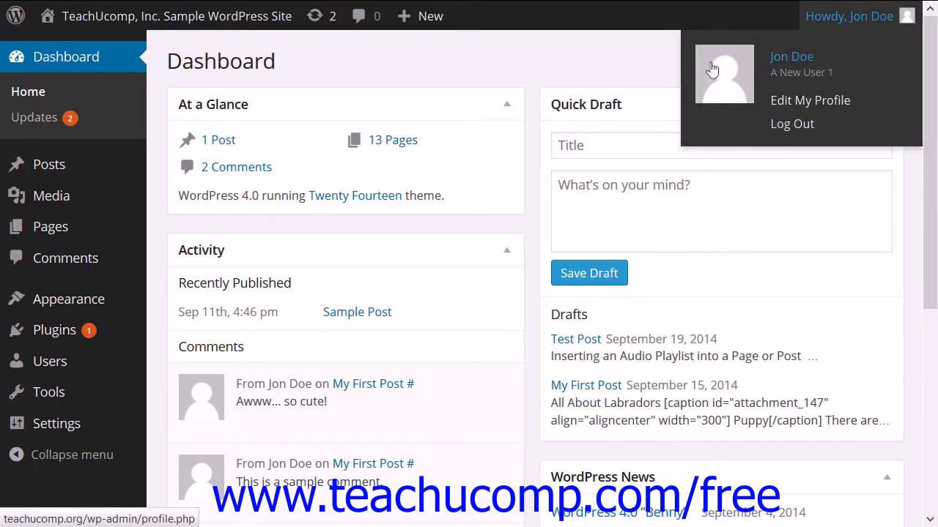
pyautogui.moveTo(731, 79)
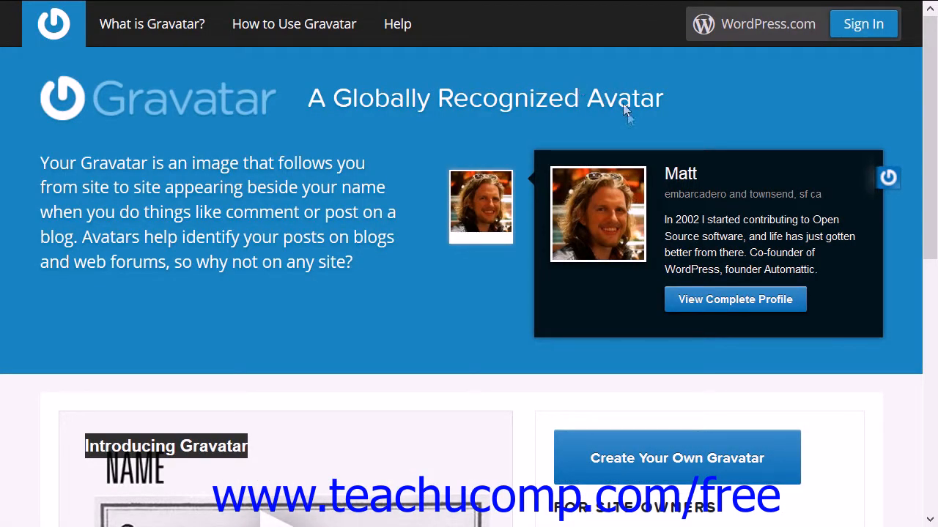
pyautogui.moveTo(675, 447)
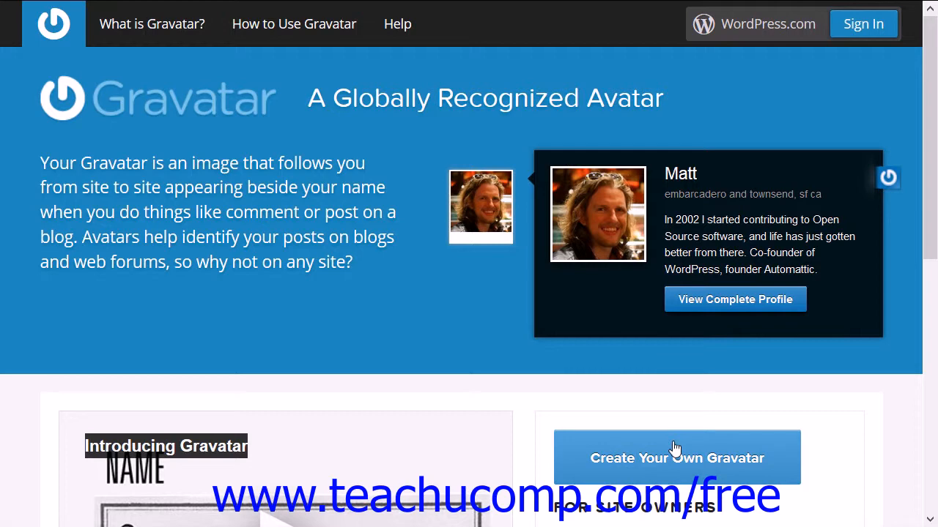
# - Open the Create Your Own Gravatar sign-up form from the Gravatar home page
pyautogui.click(676, 457)
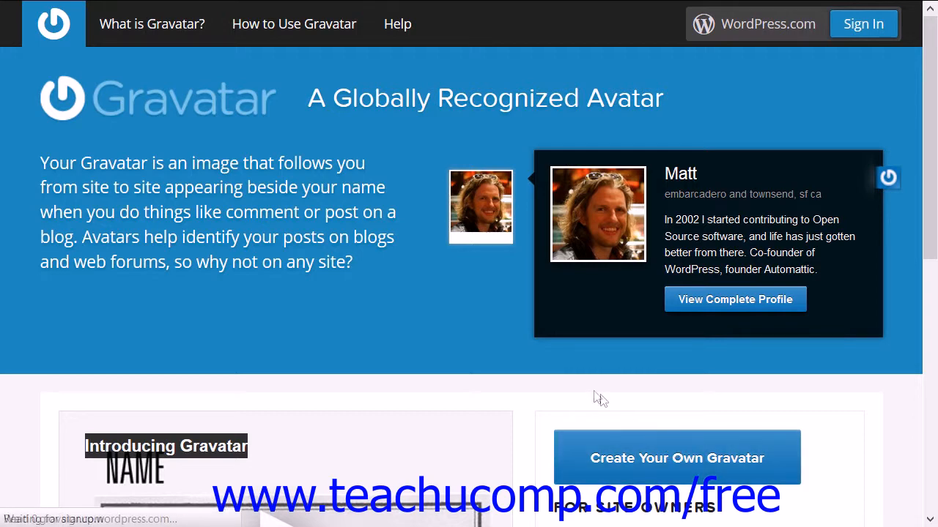
pyautogui.click(676, 457)
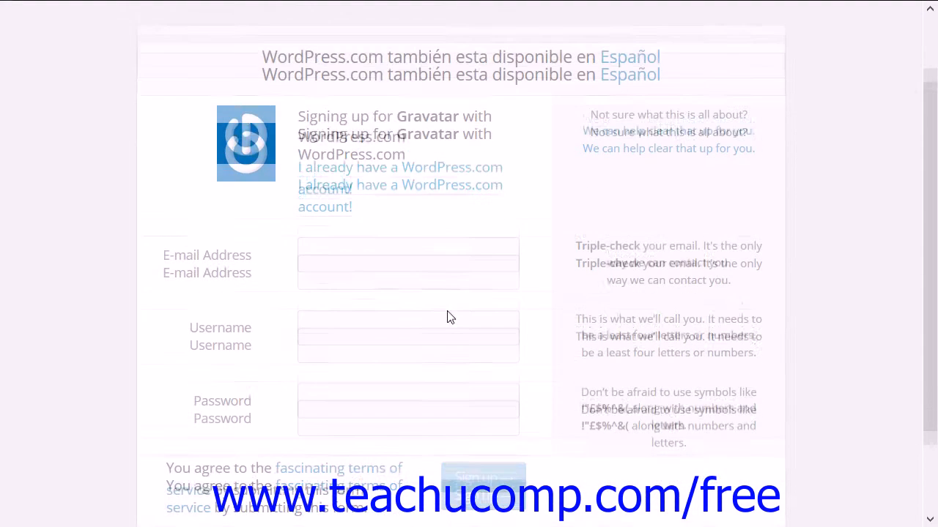
pyautogui.click(408, 239)
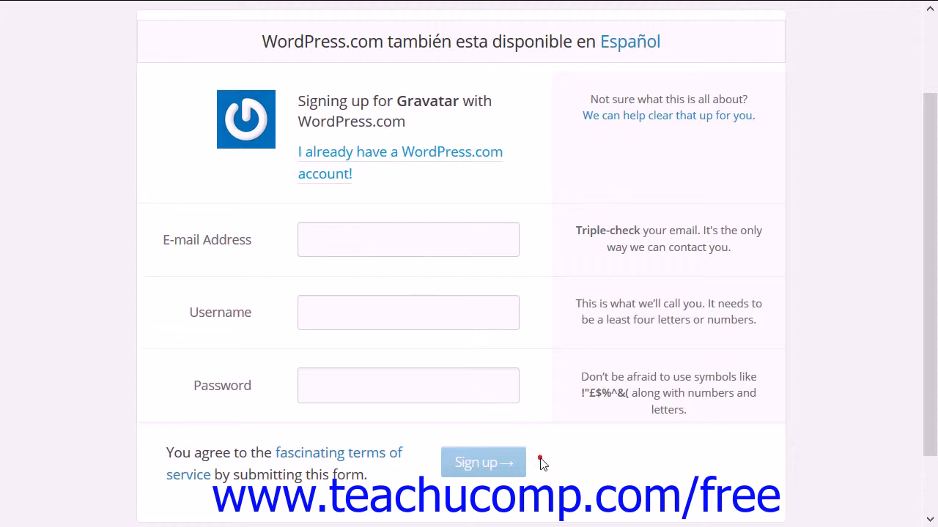
pyautogui.moveTo(542, 464)
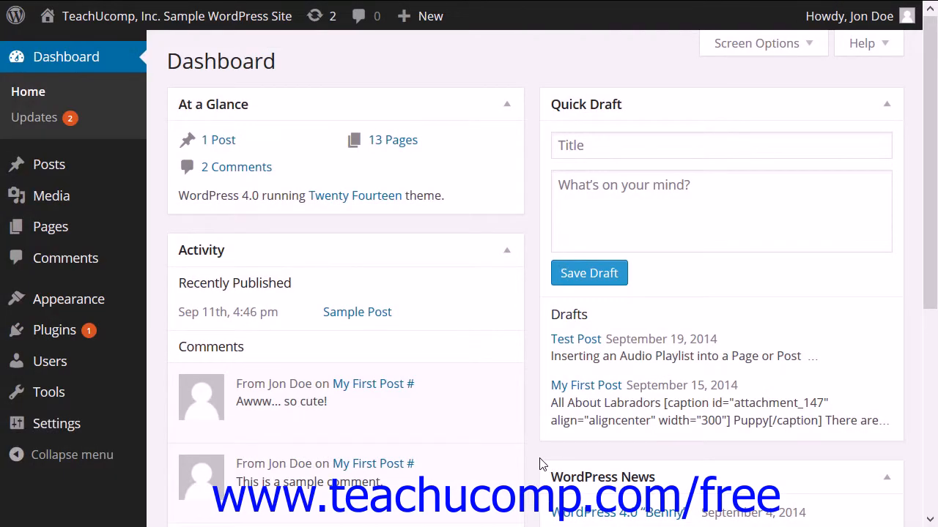
pyautogui.moveTo(92, 361)
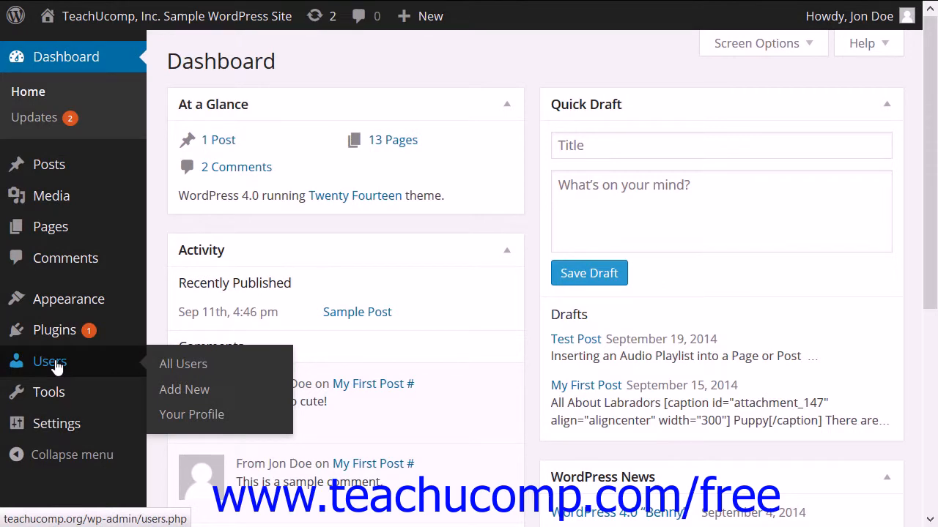
# - Go to Users > All Users to list the site's 14 users
pyautogui.click(183, 364)
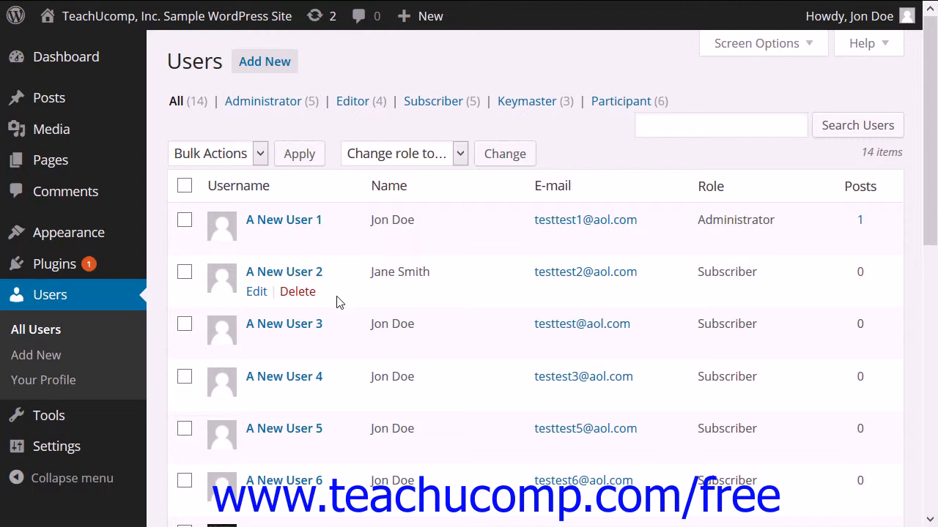
pyautogui.moveTo(56, 446)
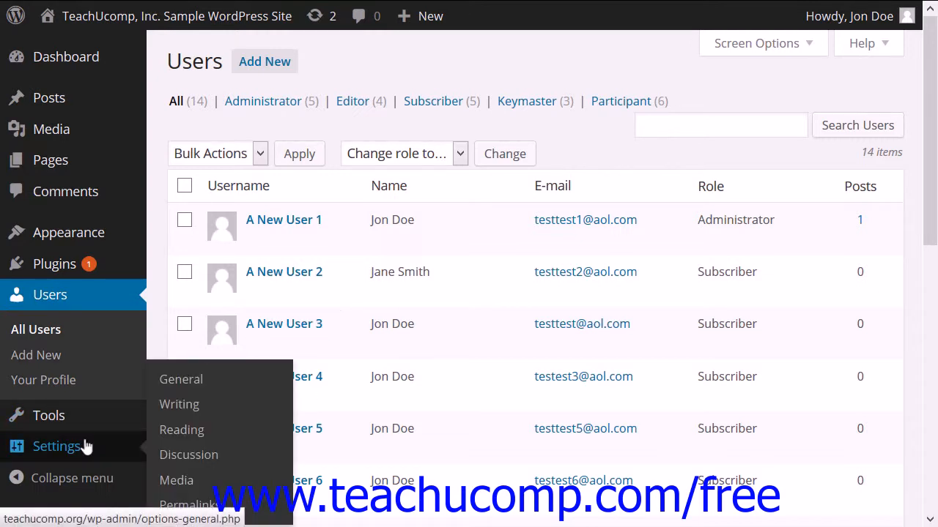
# - Go to Settings > Discussion to view the comment and avatar settings
pyautogui.click(180, 379)
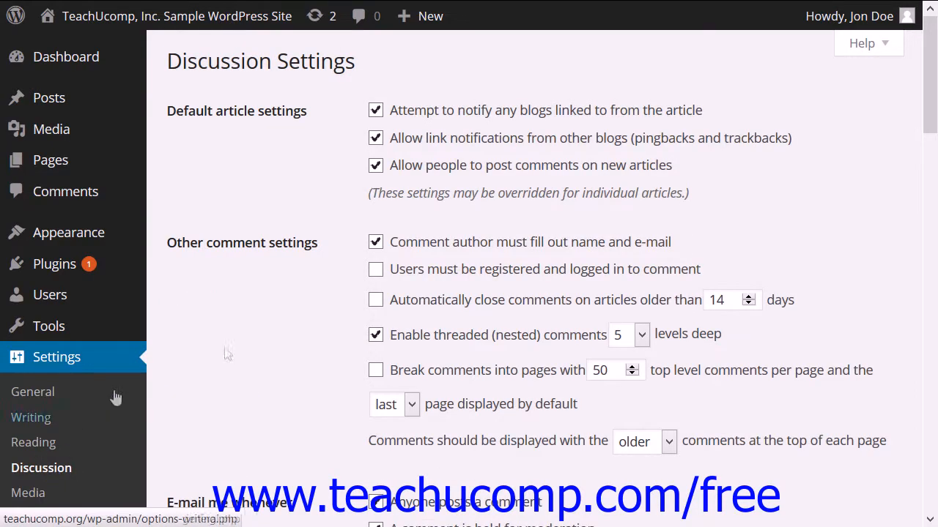
pyautogui.scroll(-3)
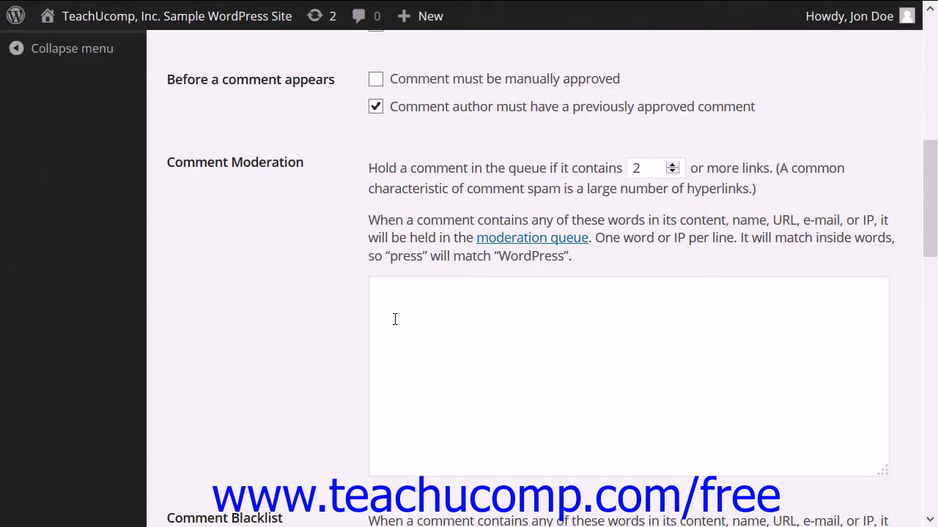
pyautogui.scroll(-3)
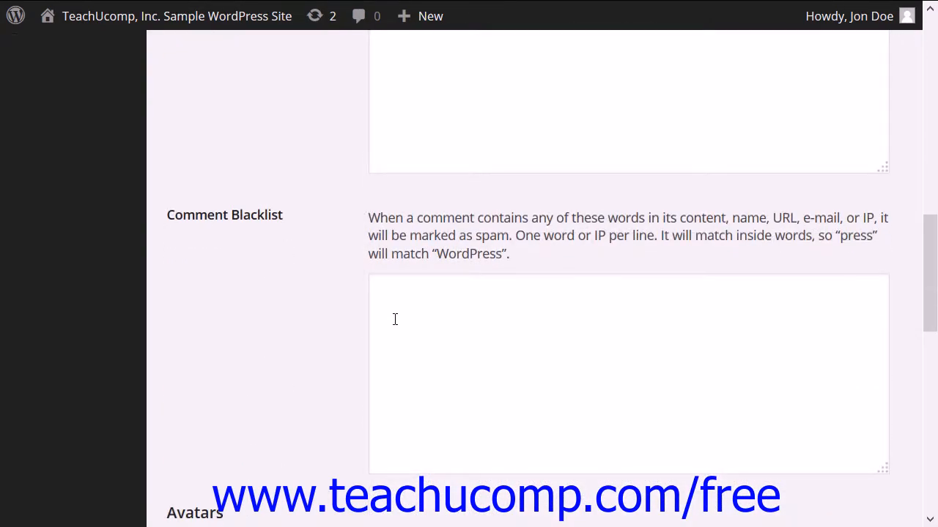
pyautogui.scroll(-3)
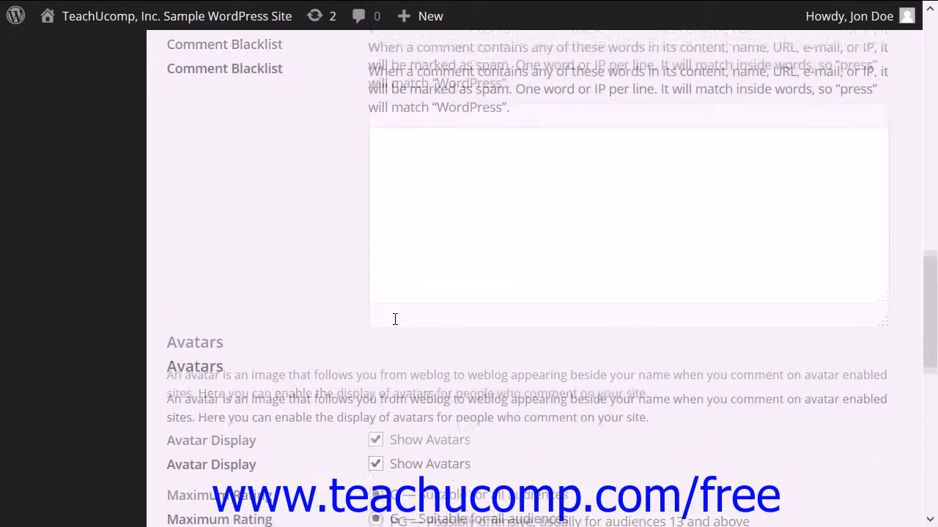
pyautogui.scroll(-3)
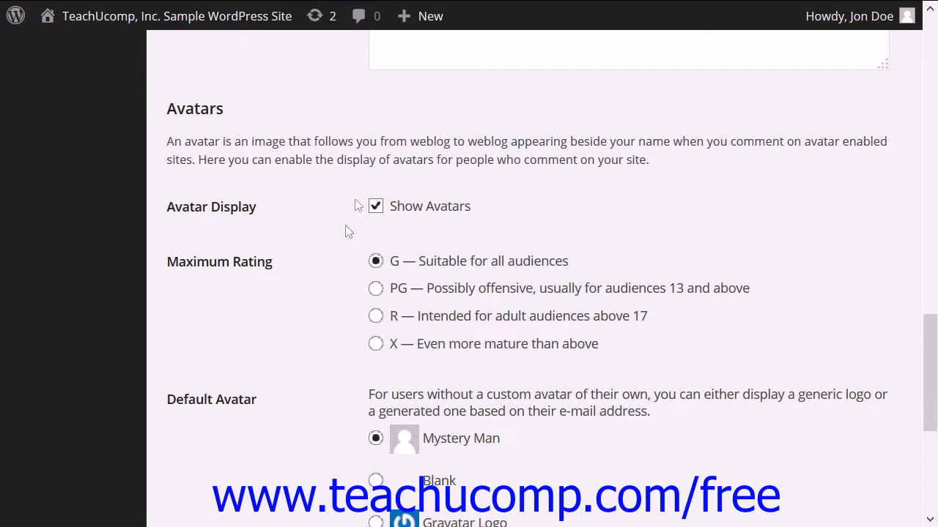
pyautogui.moveTo(334, 215)
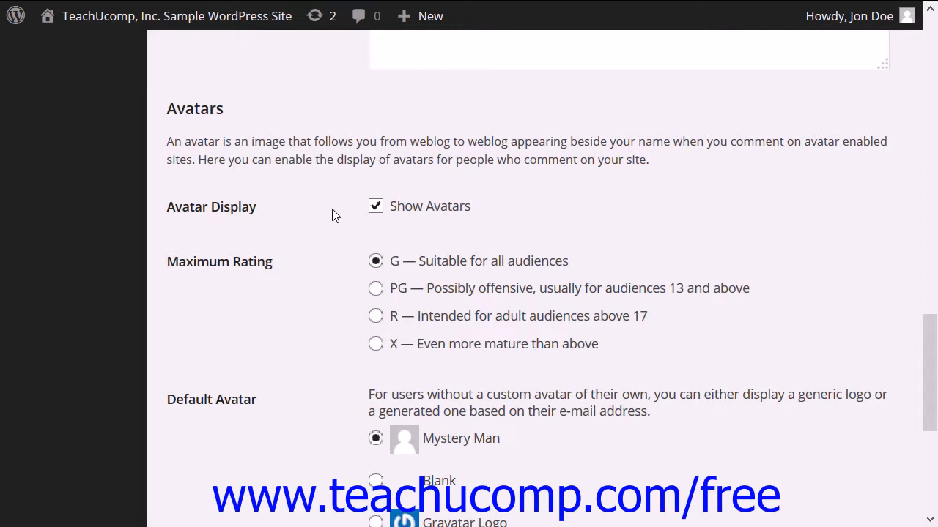
pyautogui.moveTo(329, 269)
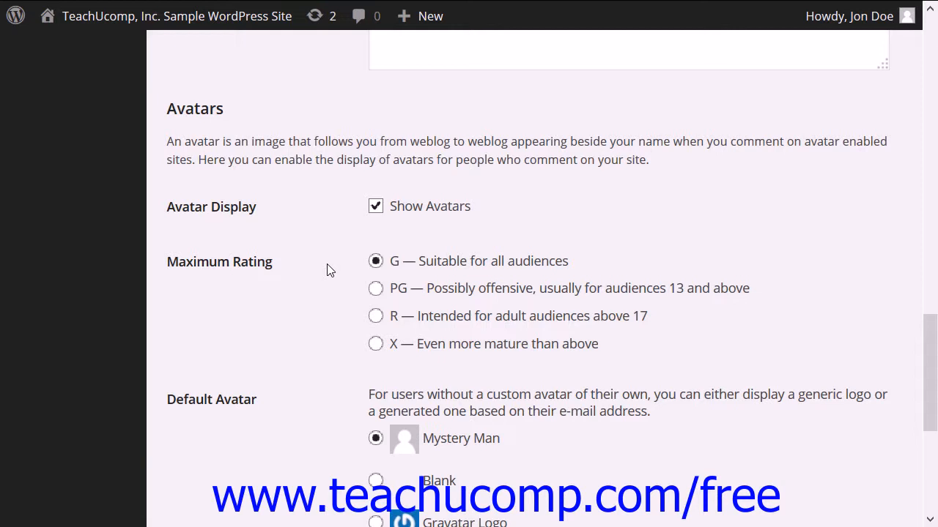
pyautogui.scroll(-3)
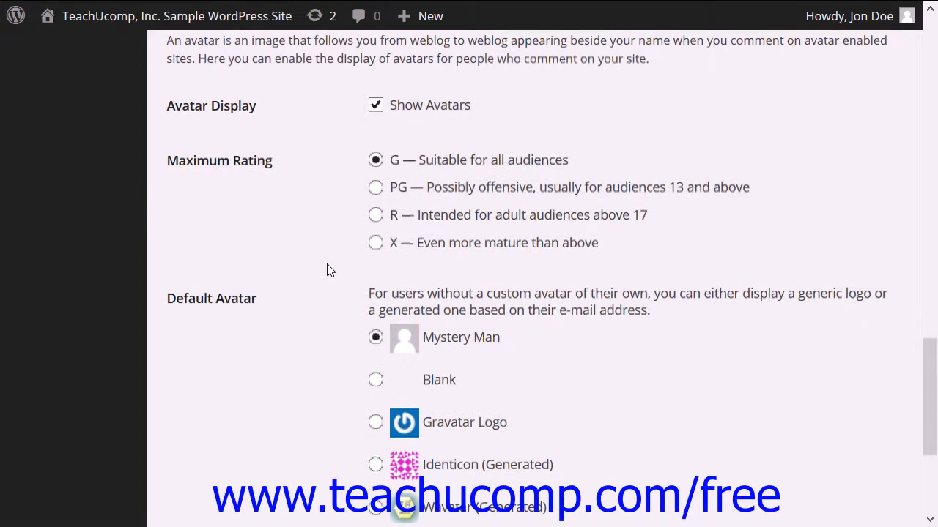
pyautogui.scroll(-3)
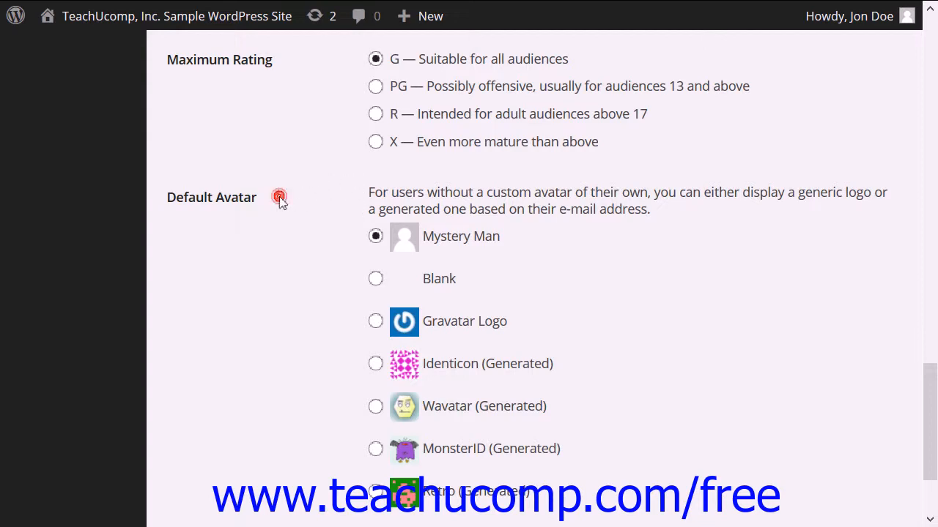
pyautogui.scroll(-3)
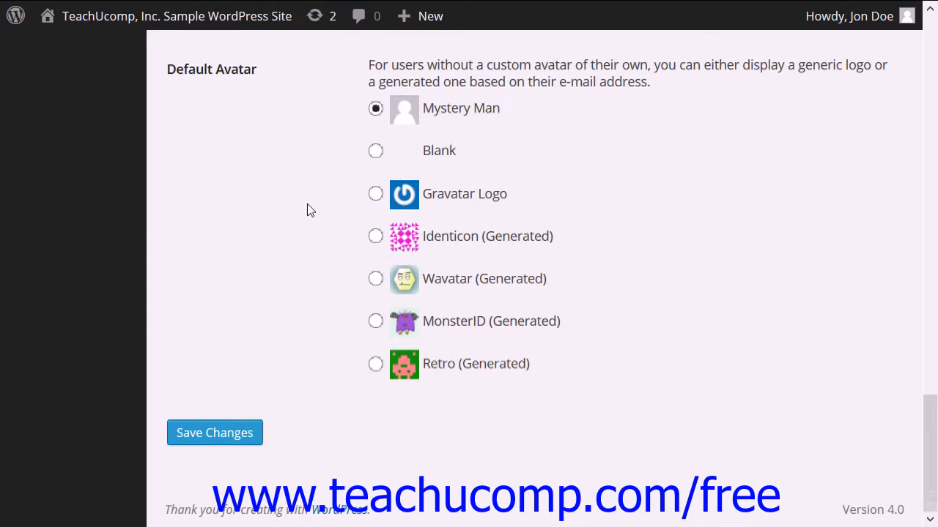
pyautogui.moveTo(286, 442)
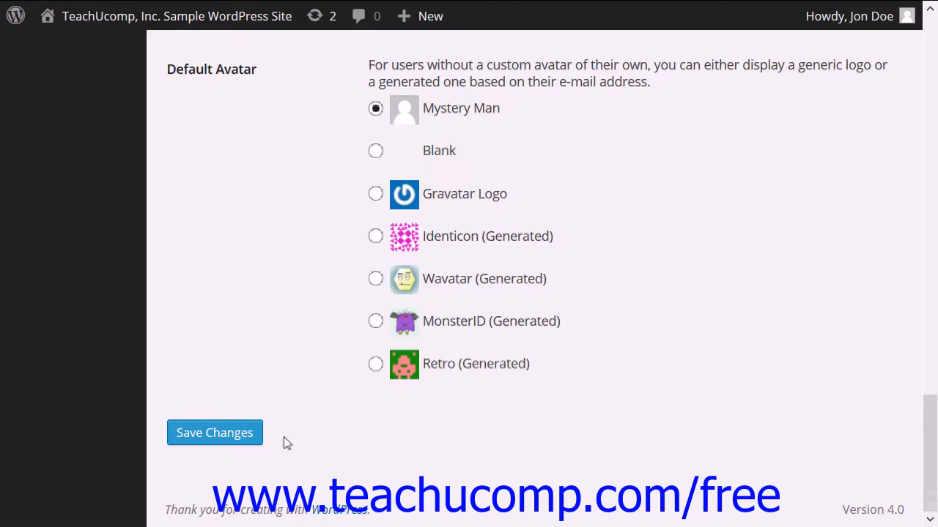